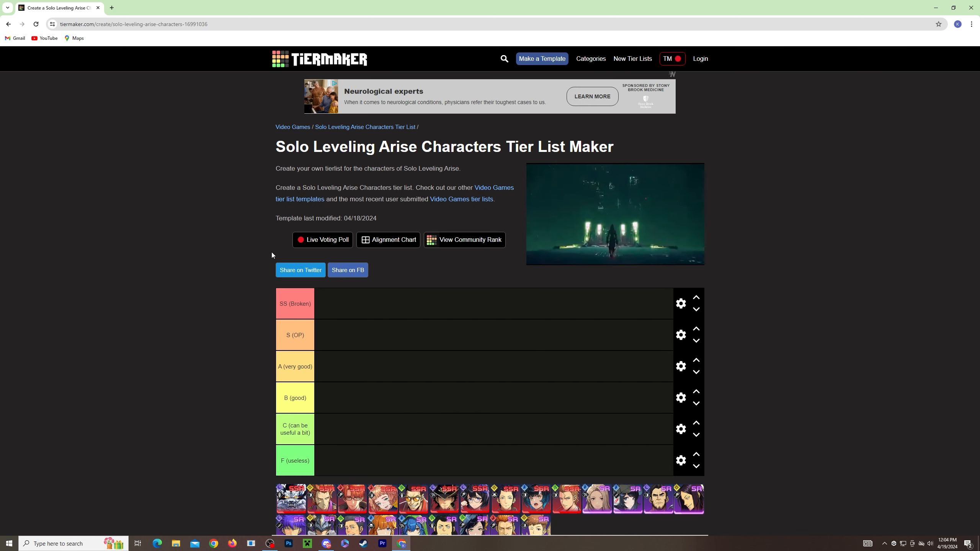
Scroll down the tier list page toward the character pool below the F tier.
scroll("down", 3)
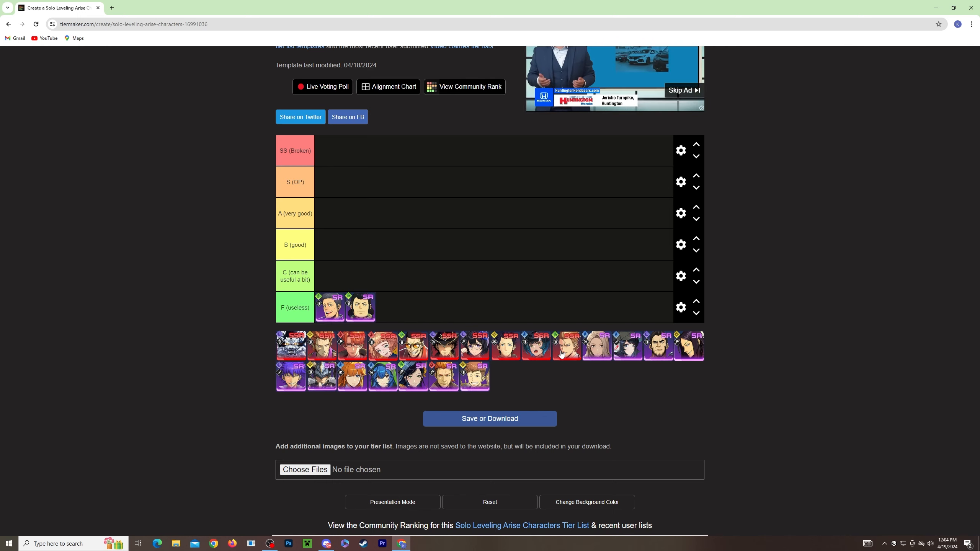
mouse_move(560, 389)
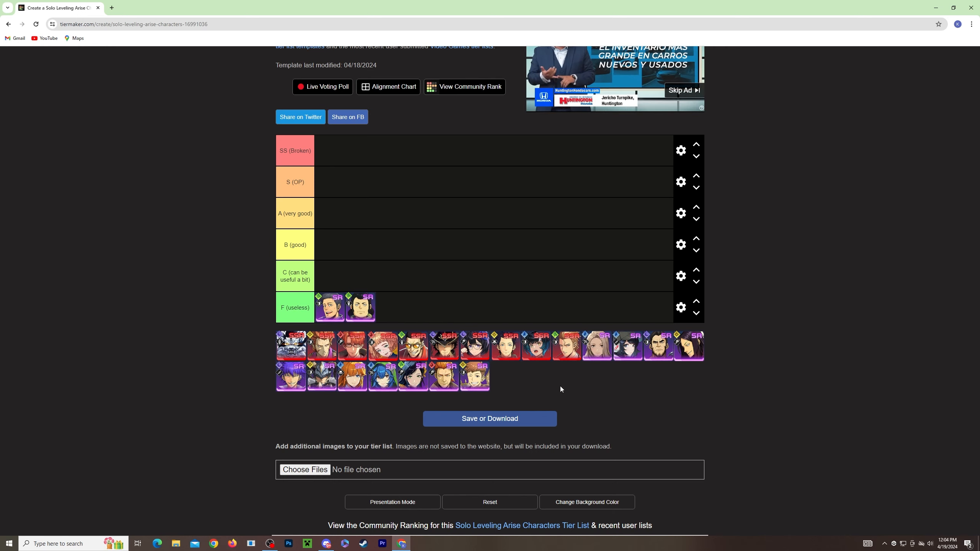
mouse_move(467, 378)
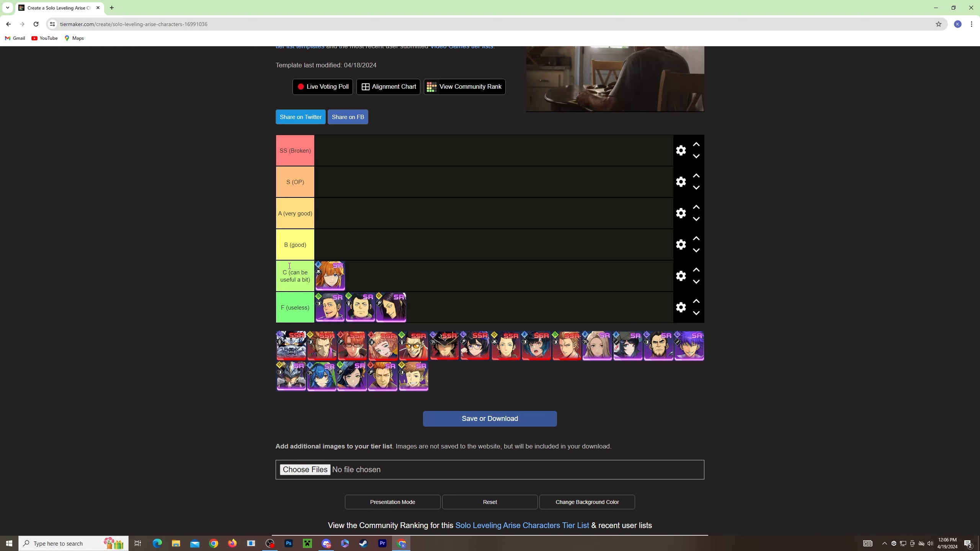
mouse_move(504, 350)
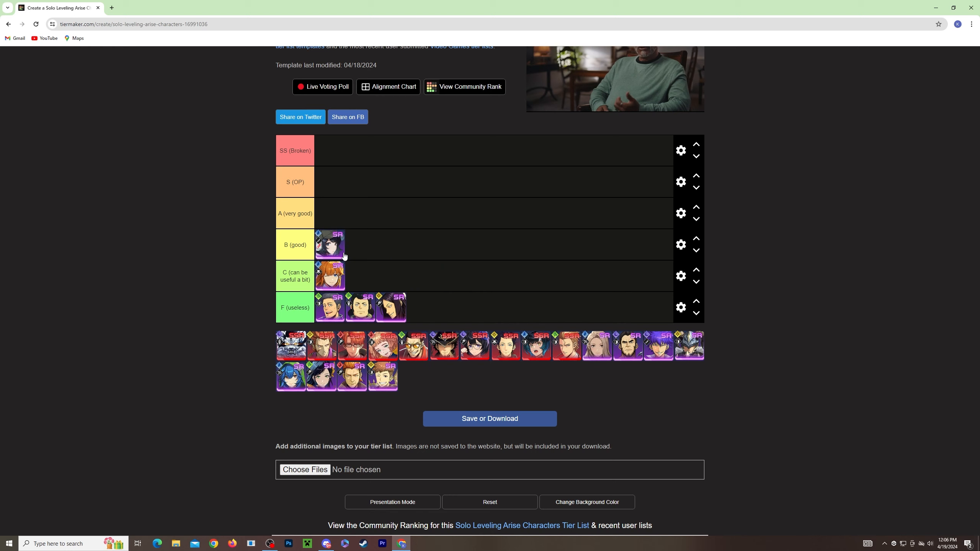
mouse_move(317, 248)
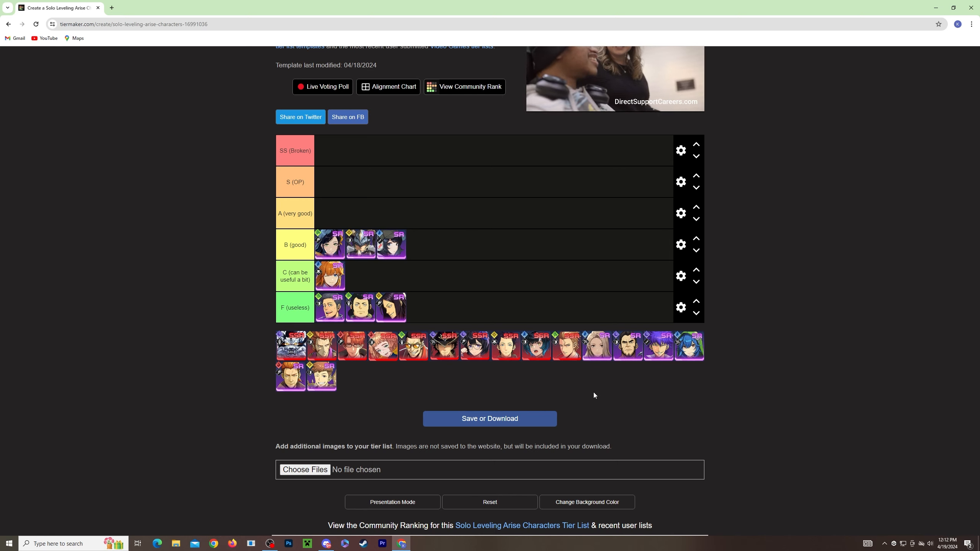
mouse_move(670, 351)
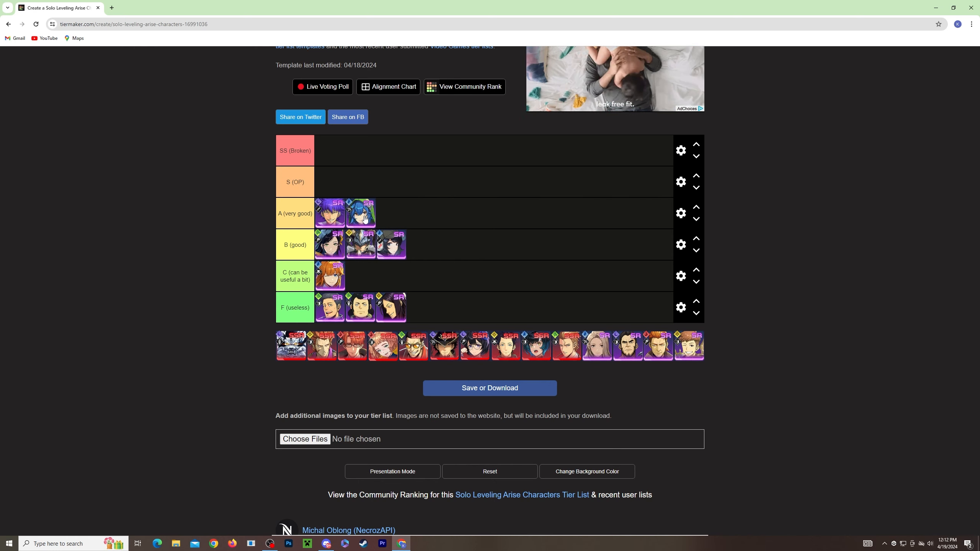
mouse_move(475, 319)
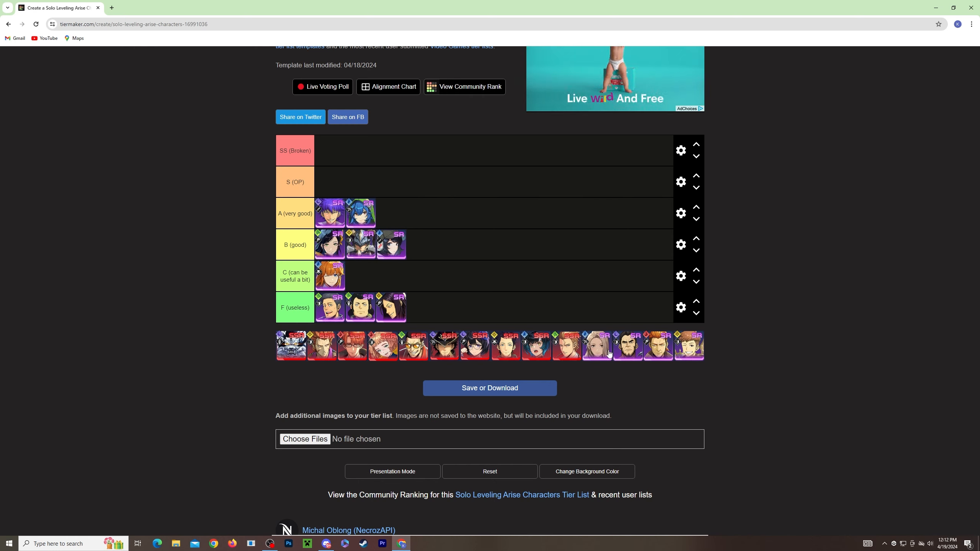
Move an SR character portrait from the pool into the A (very good) tier.
left_click_drag(597, 346, 390, 212)
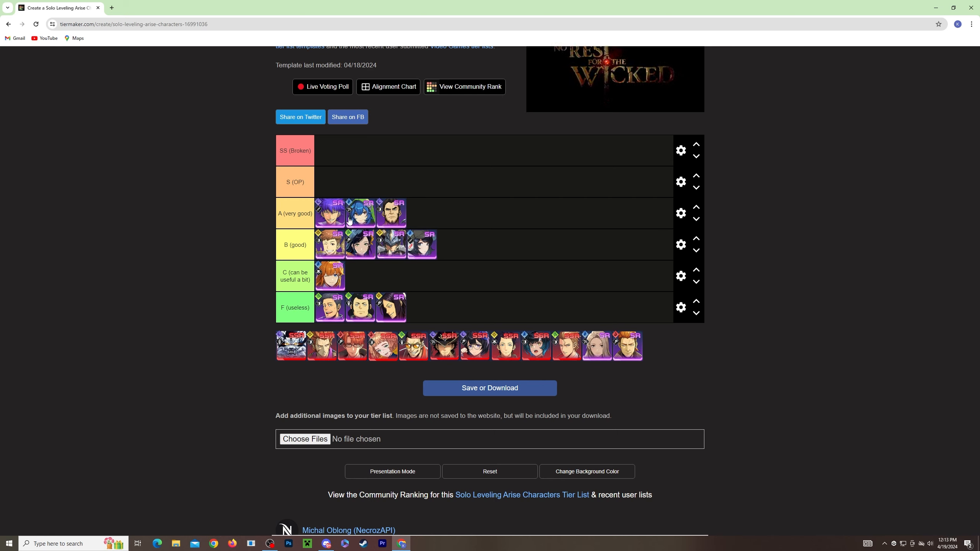
mouse_move(440, 319)
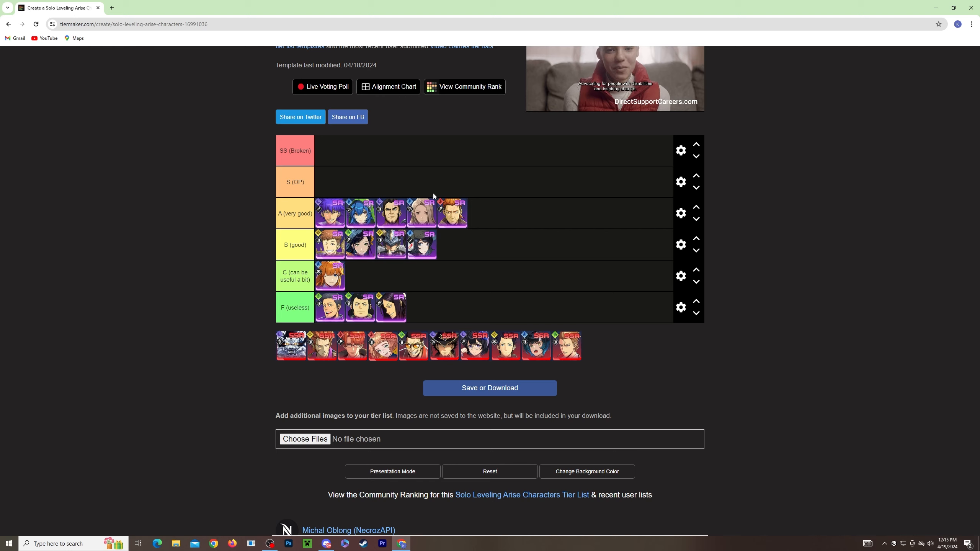
mouse_move(414, 218)
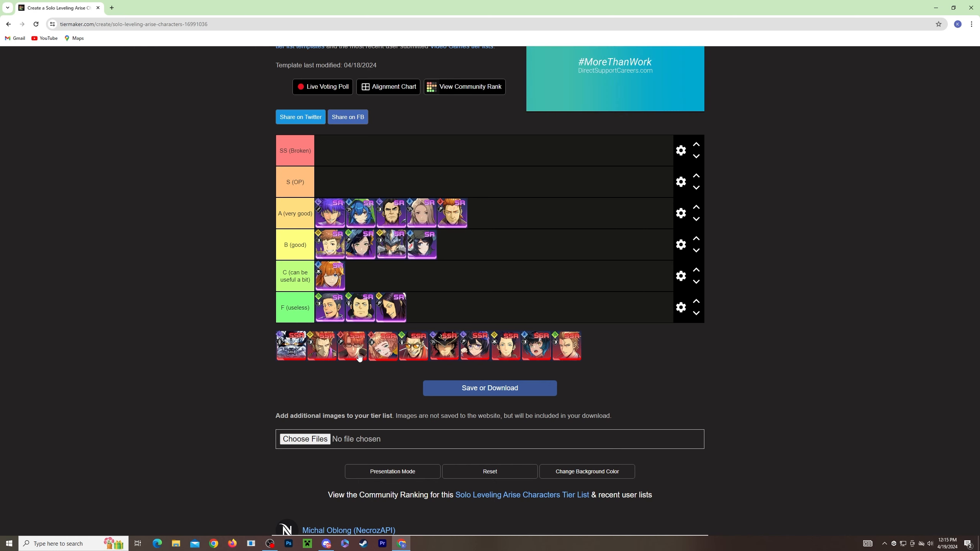
mouse_move(381, 358)
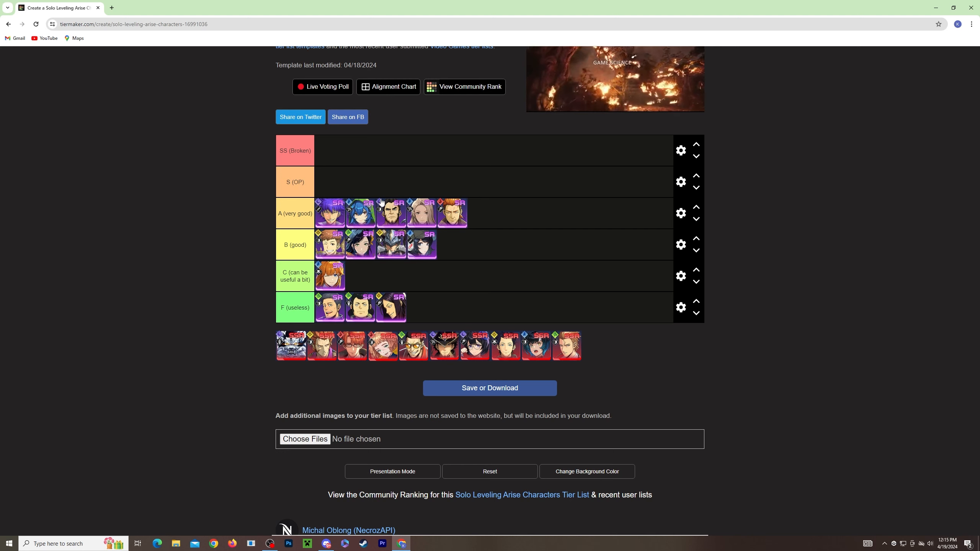
mouse_move(396, 284)
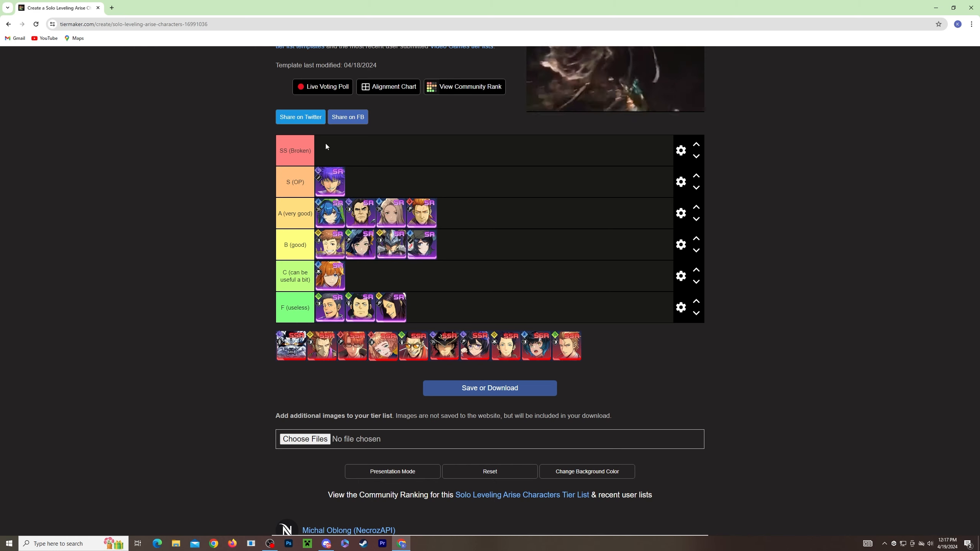
mouse_move(430, 317)
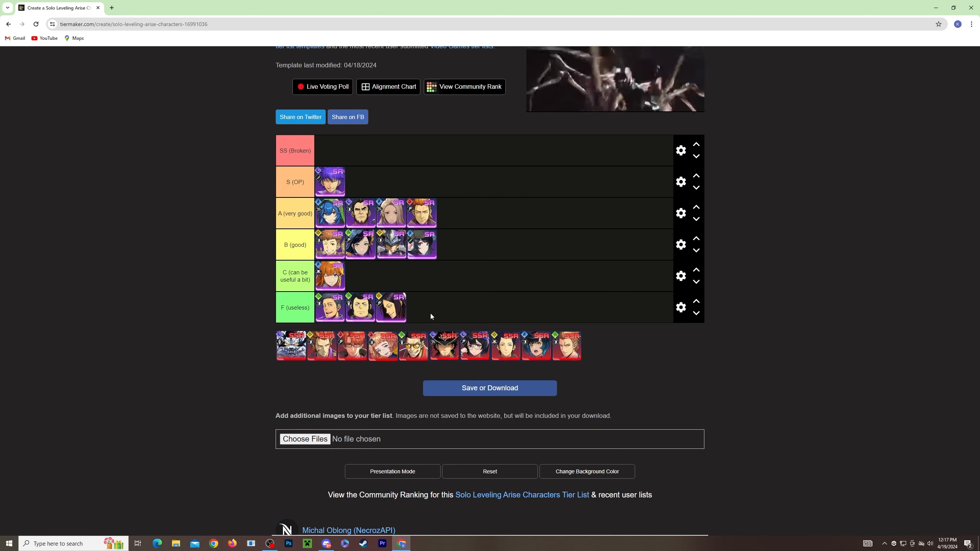
mouse_move(428, 318)
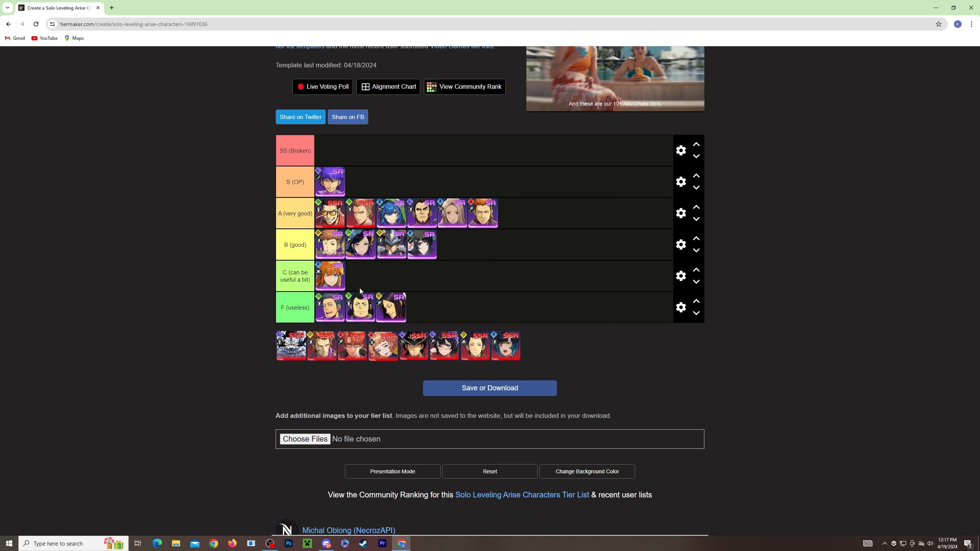
mouse_move(331, 140)
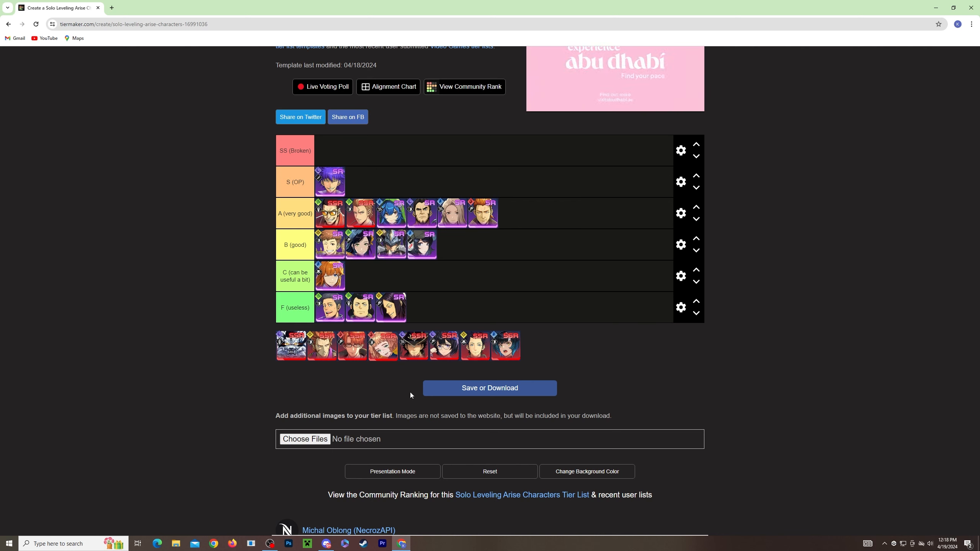
Place an unsorted SSR character from the pool into the S (OP) tier.
left_click_drag(506, 346, 360, 182)
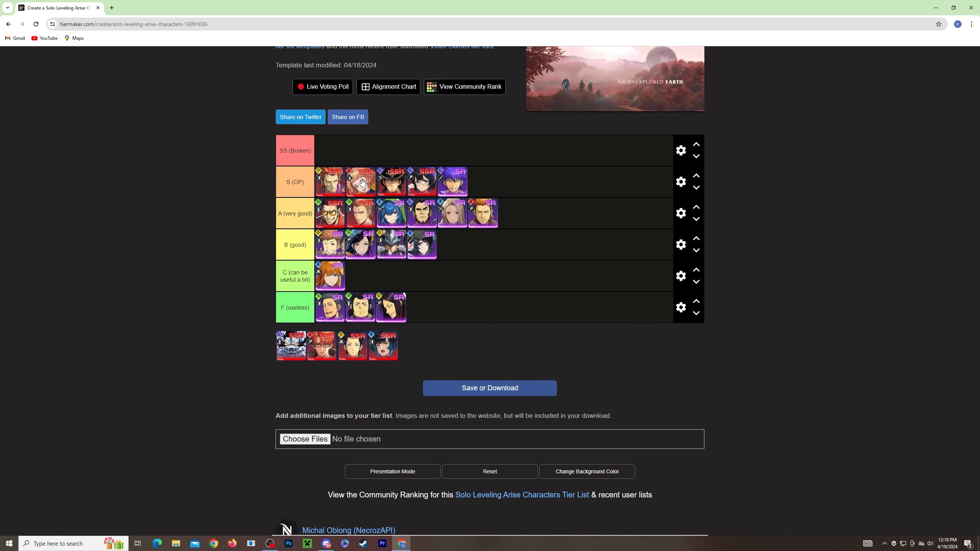
mouse_move(326, 346)
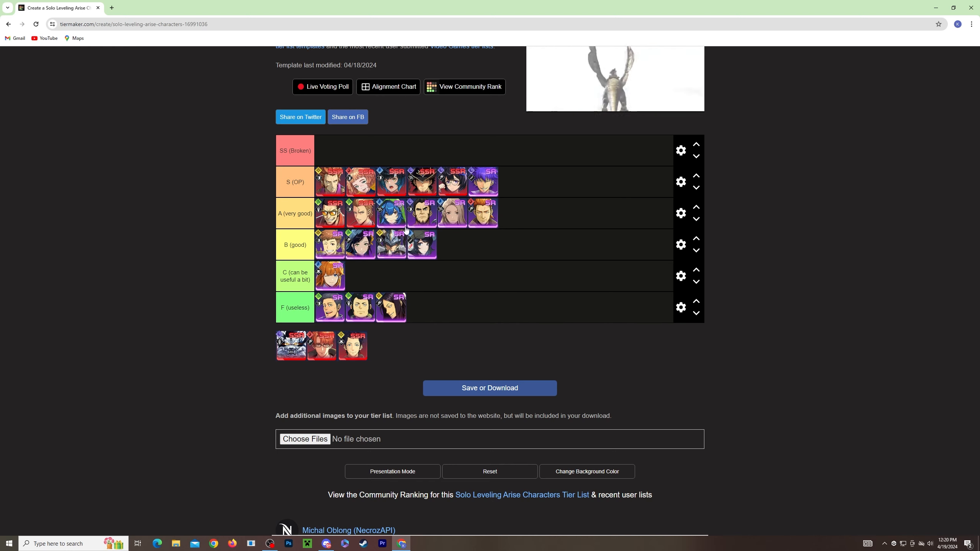
mouse_move(381, 189)
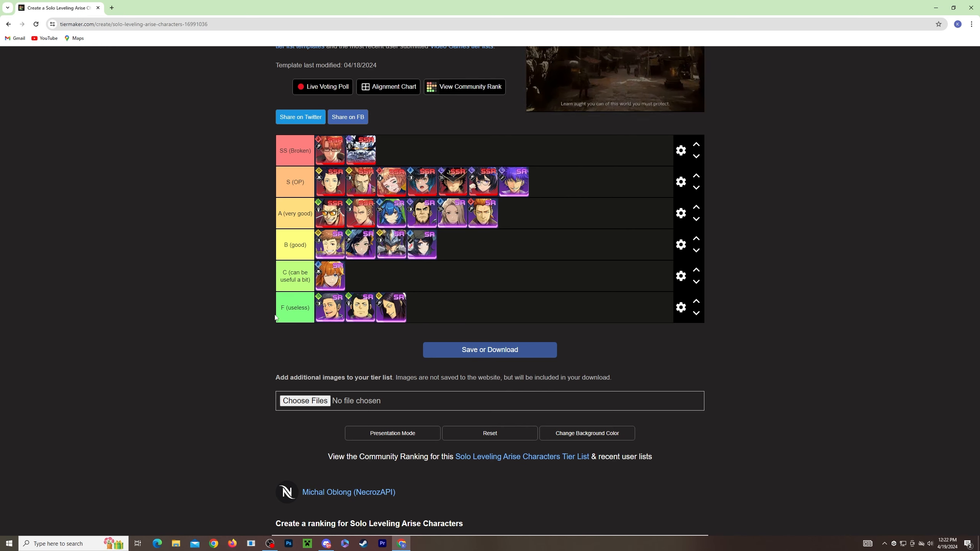
scroll("up", 3)
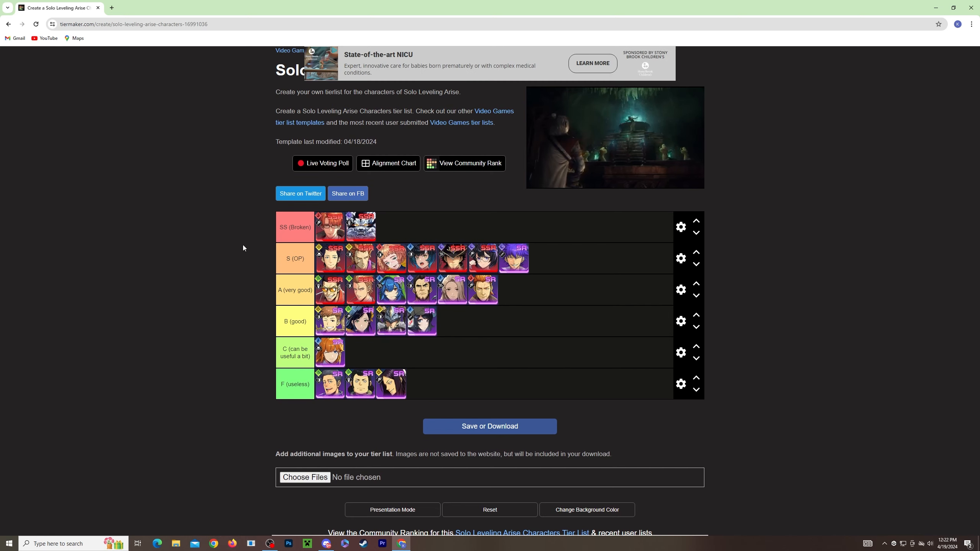
scroll("down", 3)
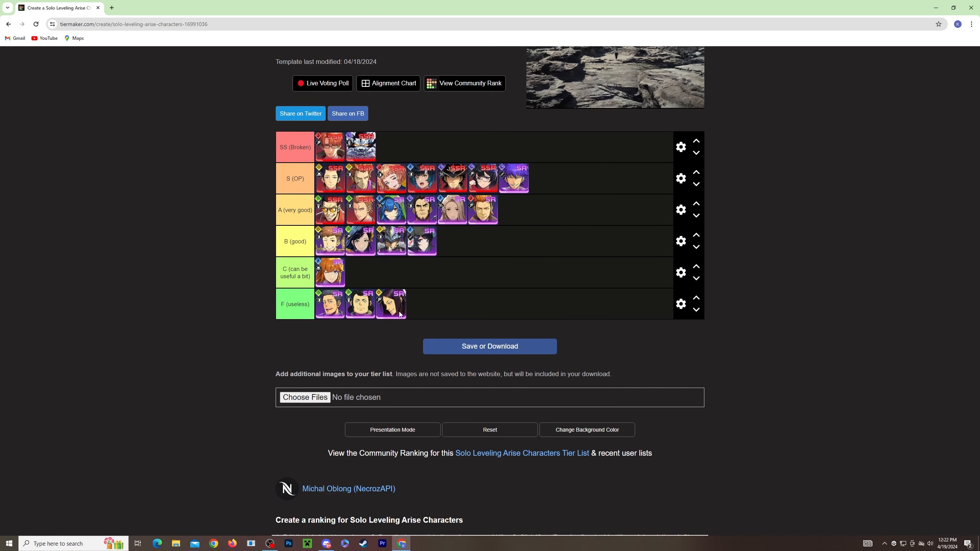